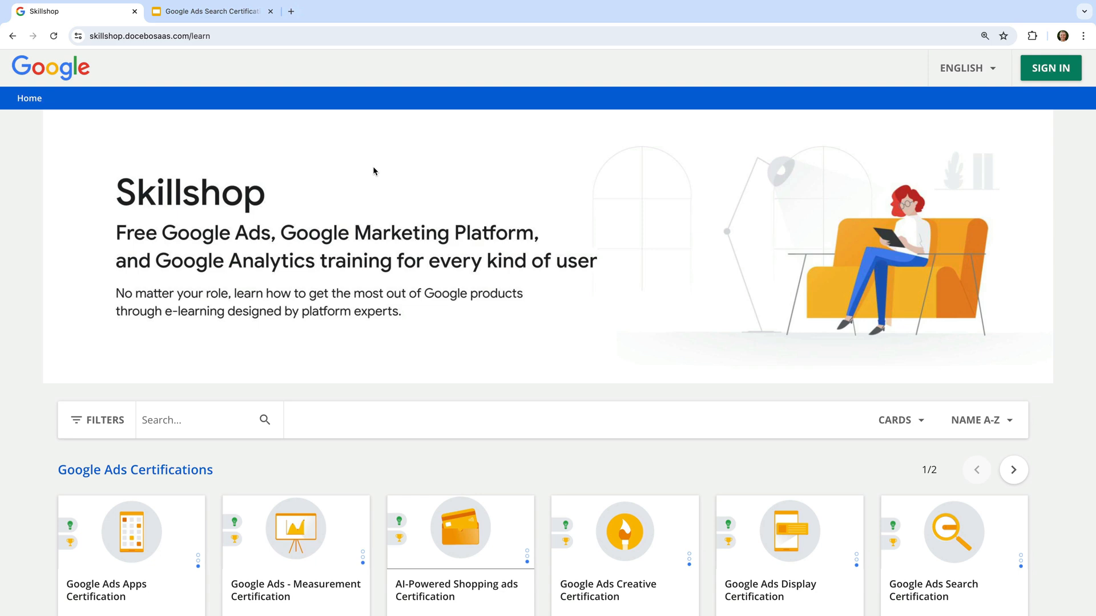
{"action": "mouse_move", "coordinate": [1028, 97]}
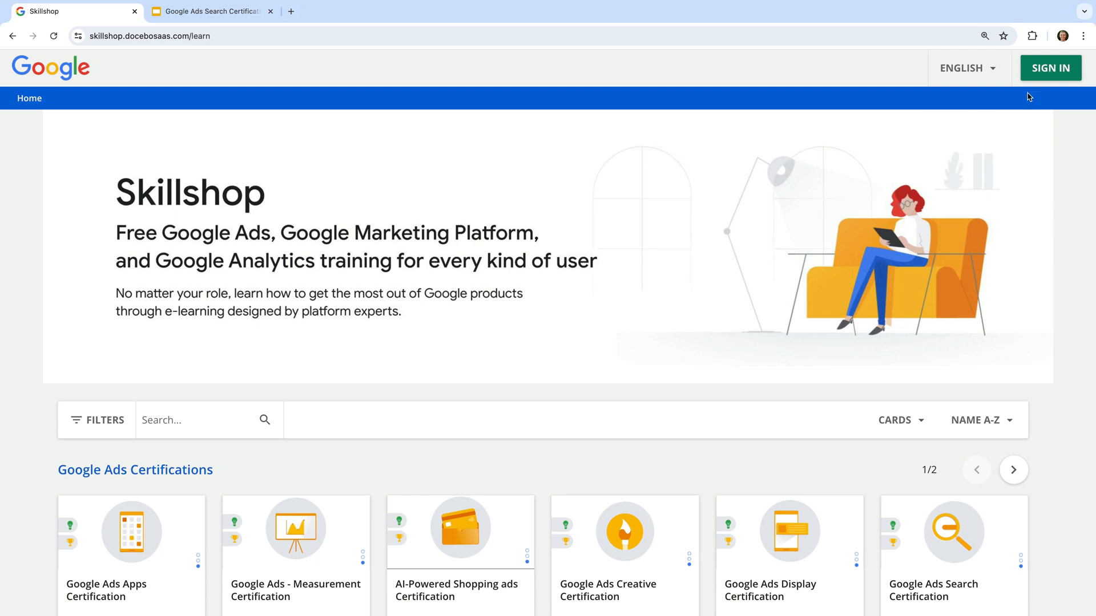
Sign in to Skillshop using 'Sign in with Google' from the SIGN IN dialog.
{"action": "left_click", "coordinate": [1049, 68]}
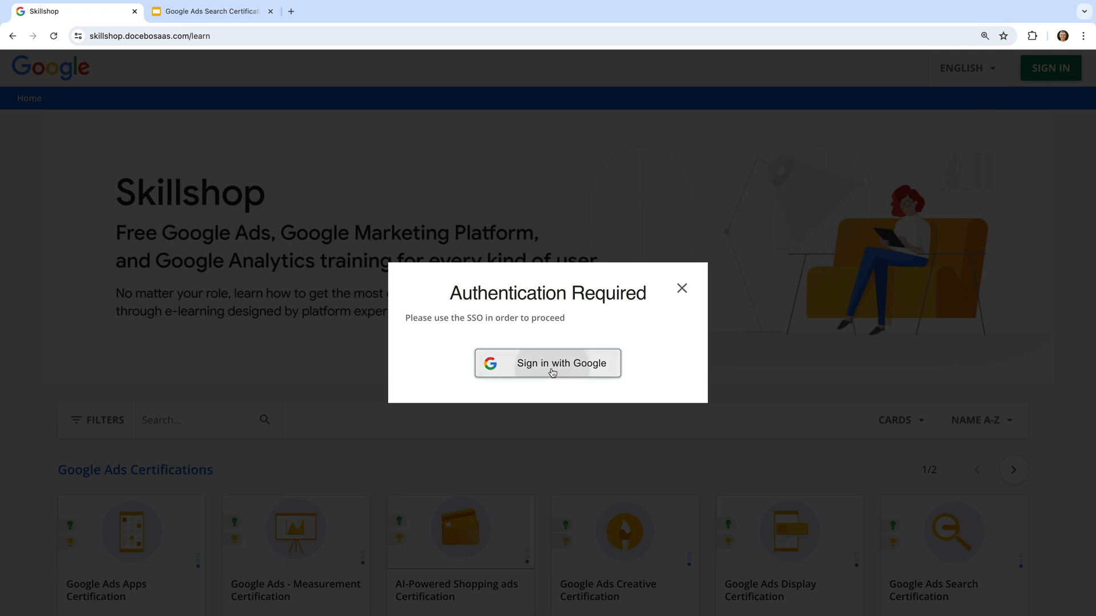
{"action": "left_click", "coordinate": [548, 363]}
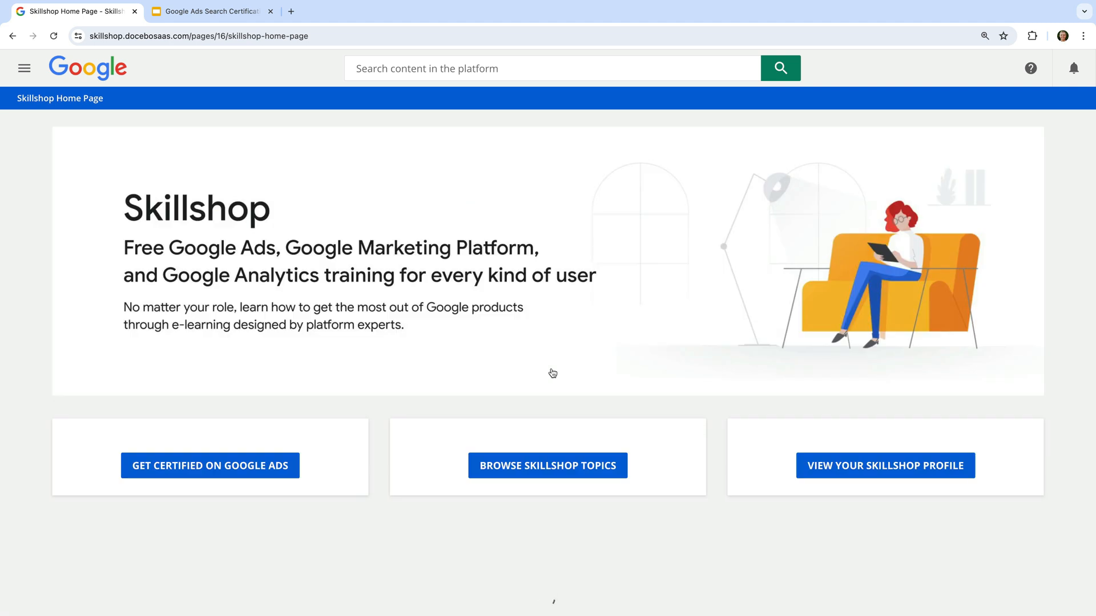
{"action": "scroll", "scroll_direction": "down", "scroll_amount": 3}
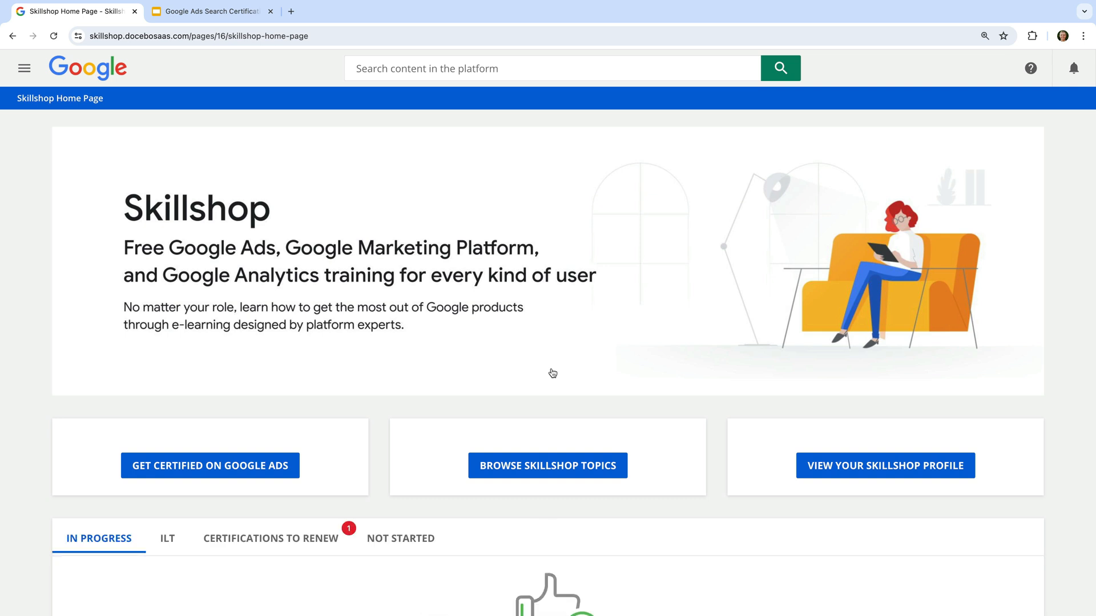
{"action": "mouse_move", "coordinate": [521, 380]}
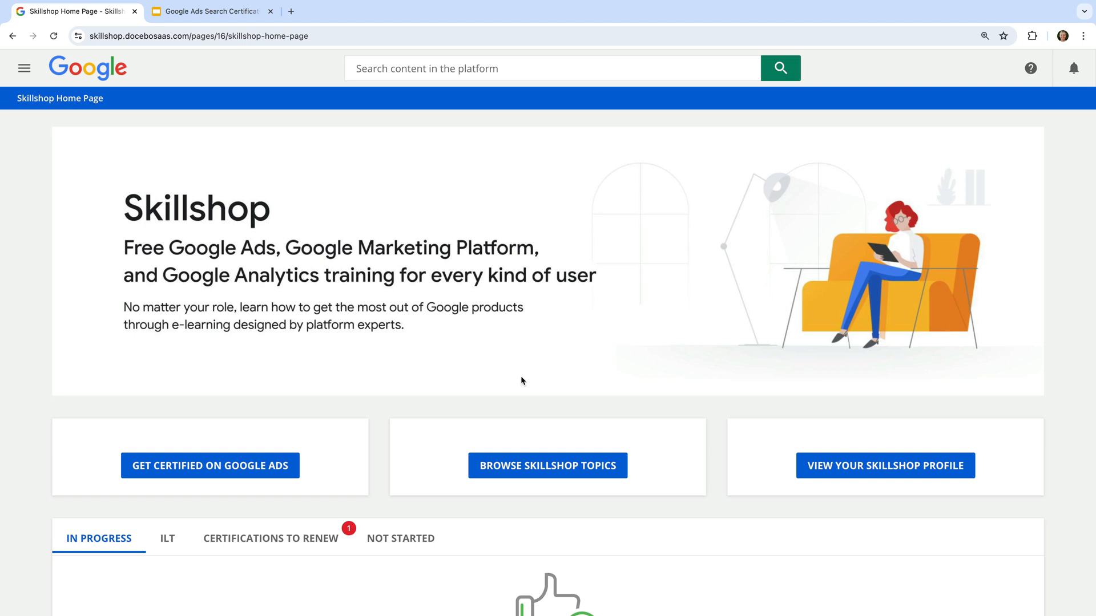
Open the Google Ads Certifications Hub and browse the Available Certifications list.
{"action": "left_click", "coordinate": [210, 466]}
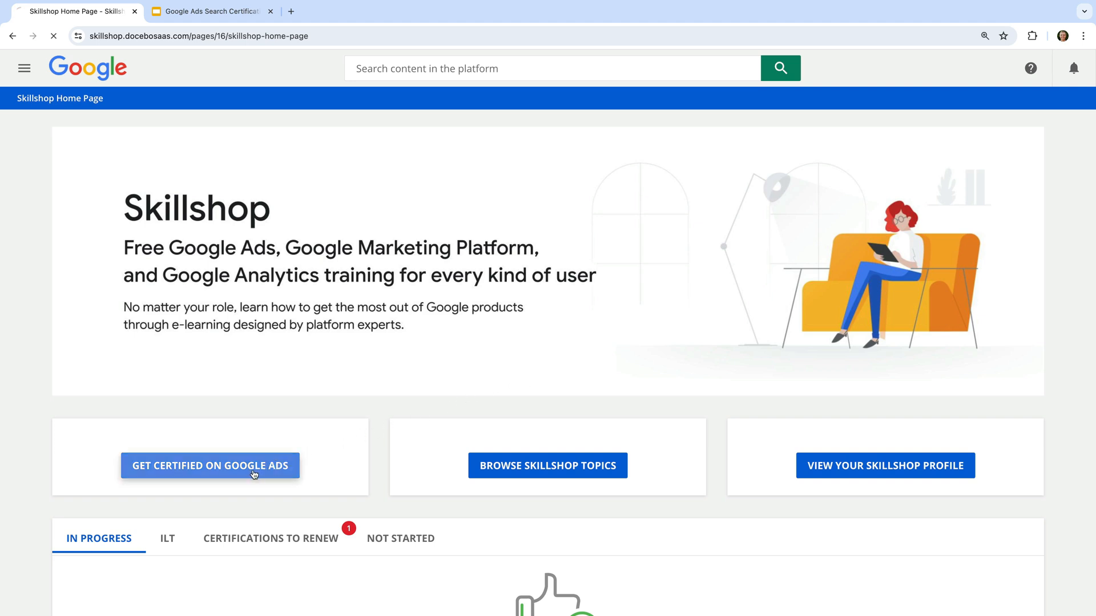
{"action": "left_click", "coordinate": [209, 466]}
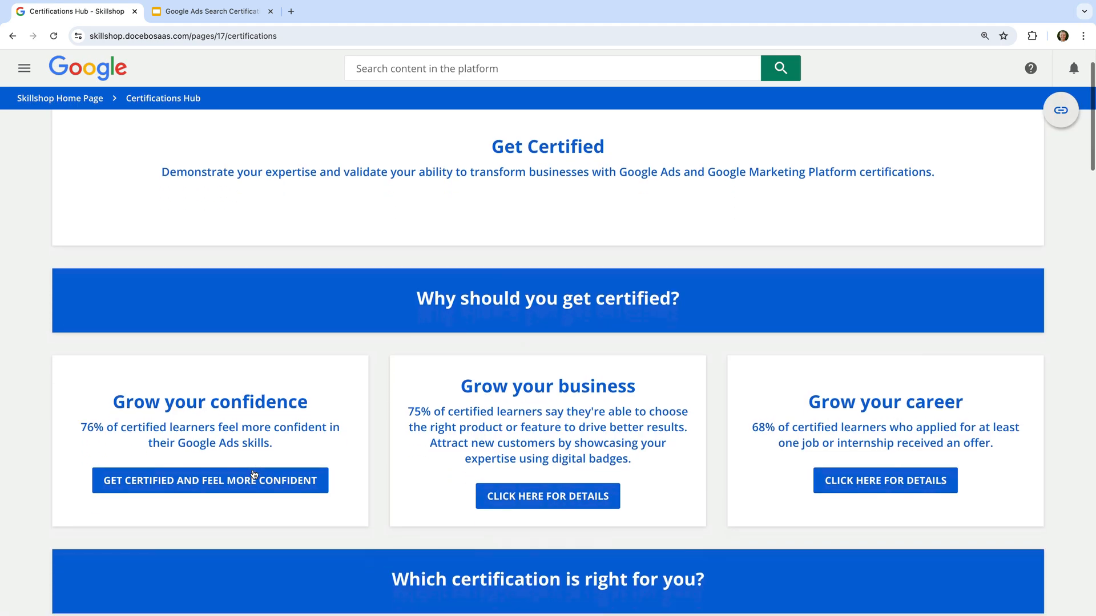
{"action": "scroll", "scroll_direction": "down", "scroll_amount": 3}
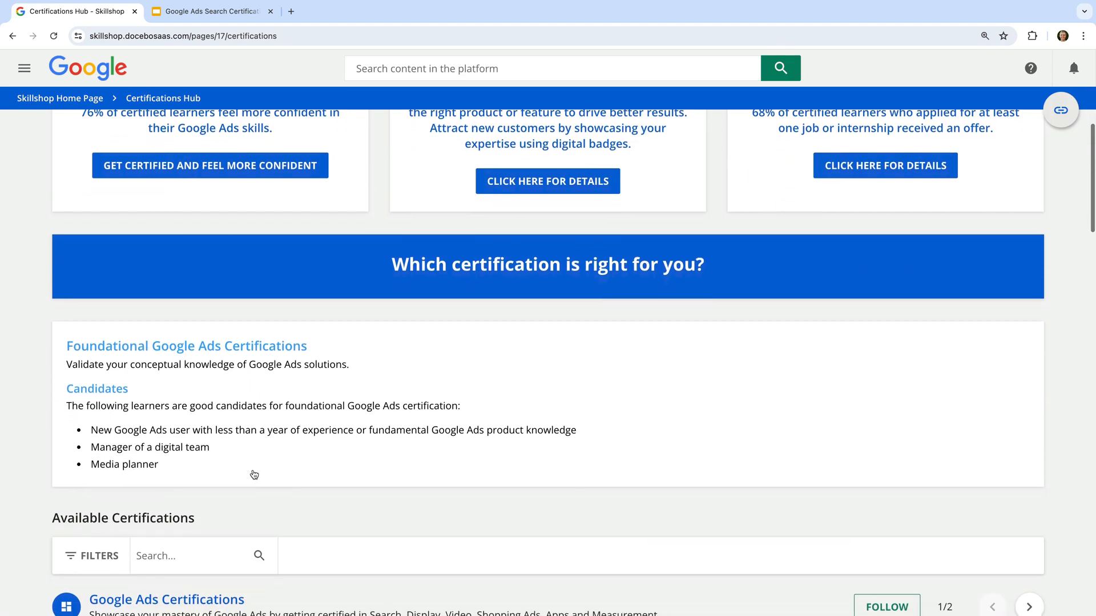
{"action": "scroll", "scroll_direction": "down", "scroll_amount": 3}
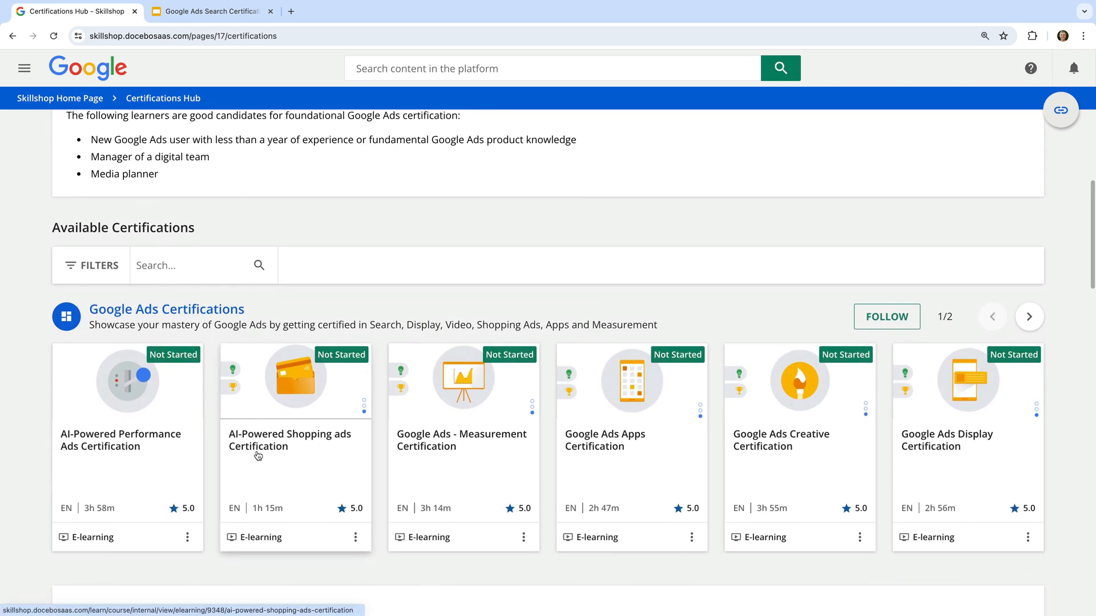
{"action": "mouse_move", "coordinate": [209, 320]}
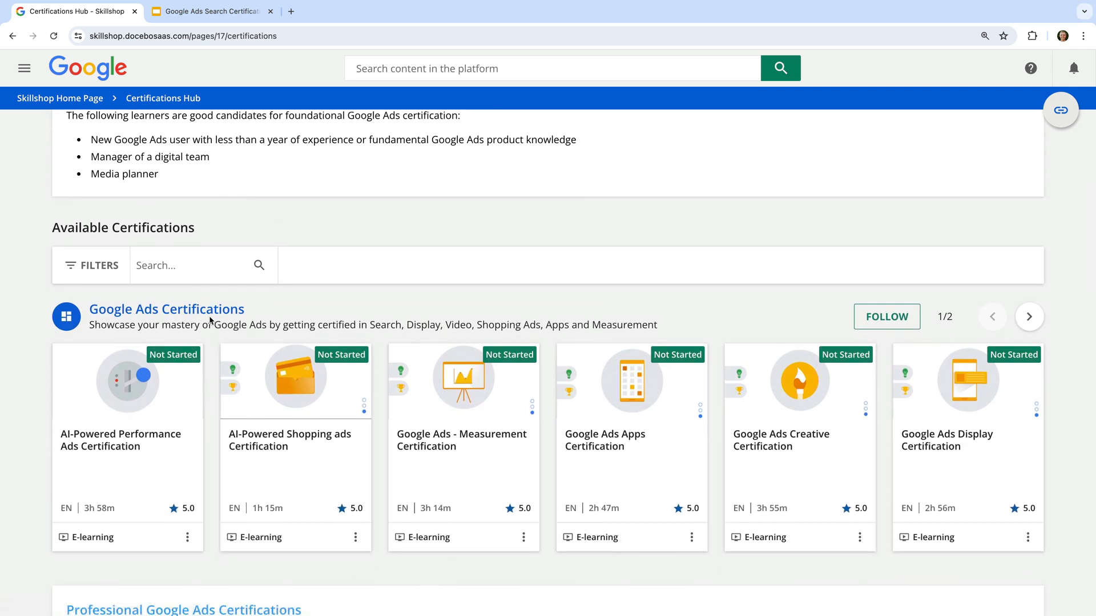
{"action": "scroll", "scroll_direction": "down", "scroll_amount": 3}
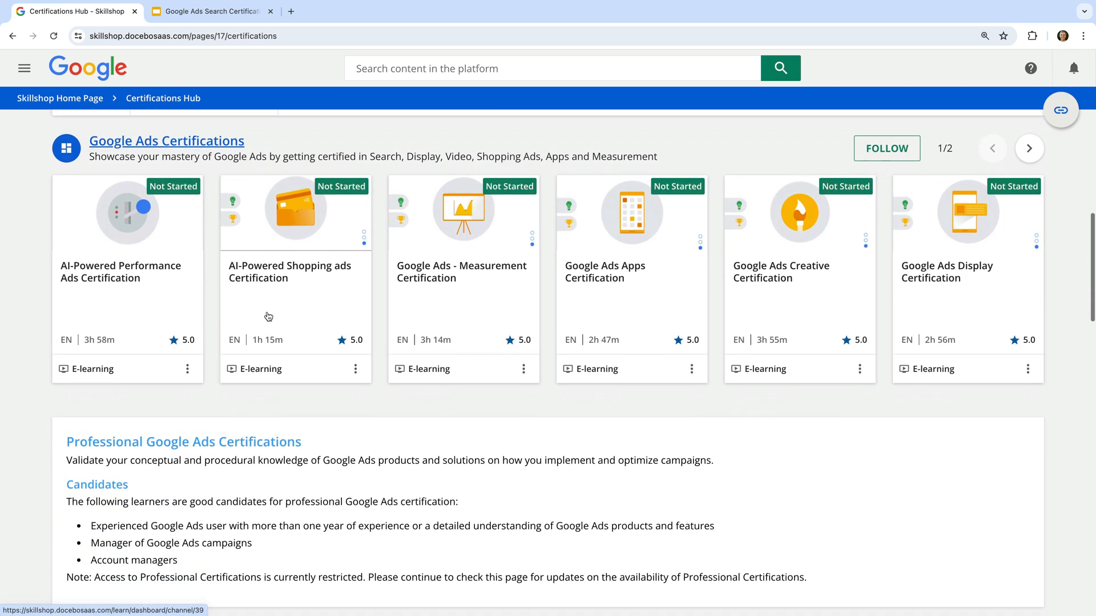
{"action": "scroll", "scroll_direction": "down", "scroll_amount": 3}
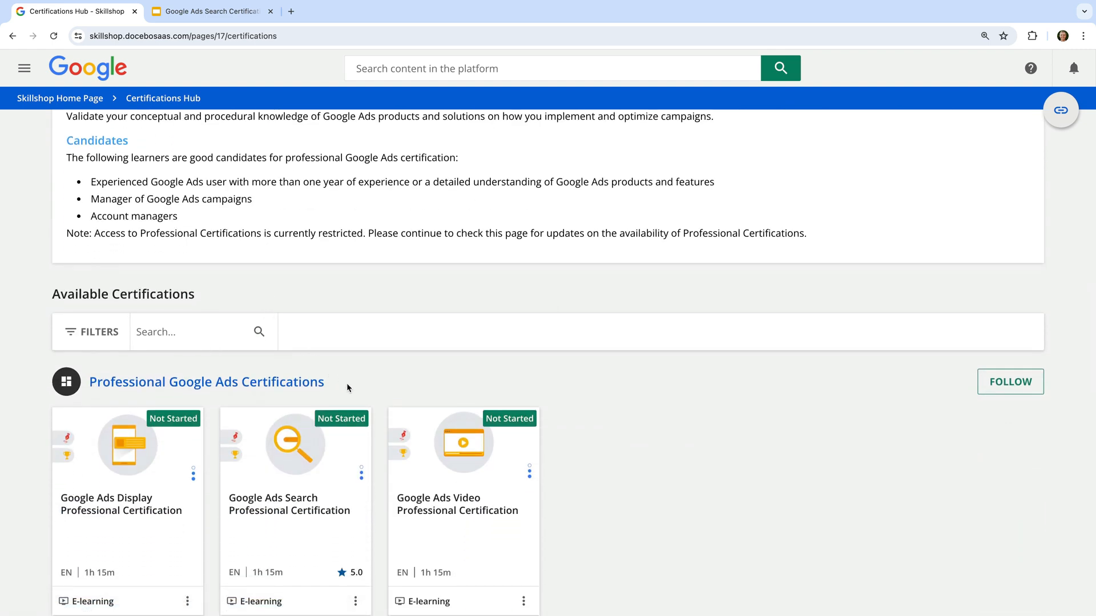
{"action": "scroll", "scroll_direction": "up", "scroll_amount": 3}
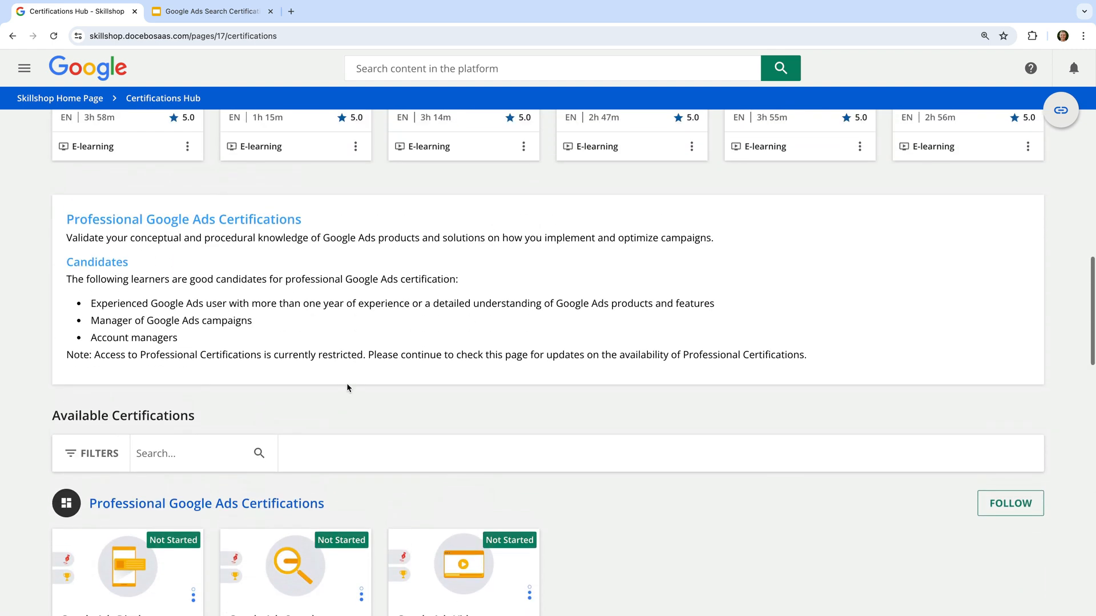
{"action": "scroll", "scroll_direction": "up", "scroll_amount": 3}
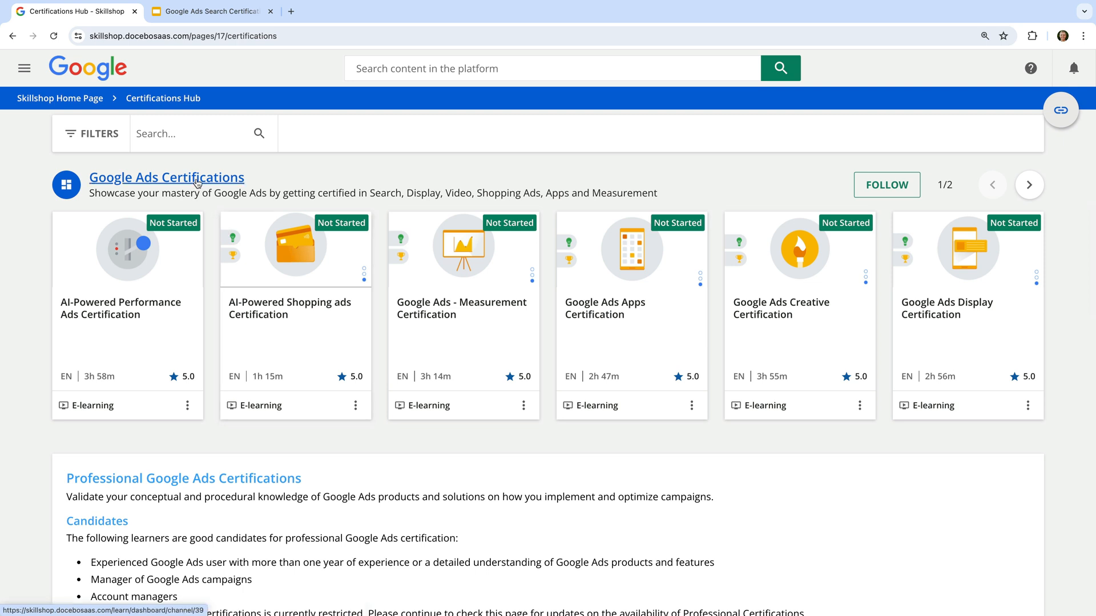
{"action": "left_click", "coordinate": [166, 177]}
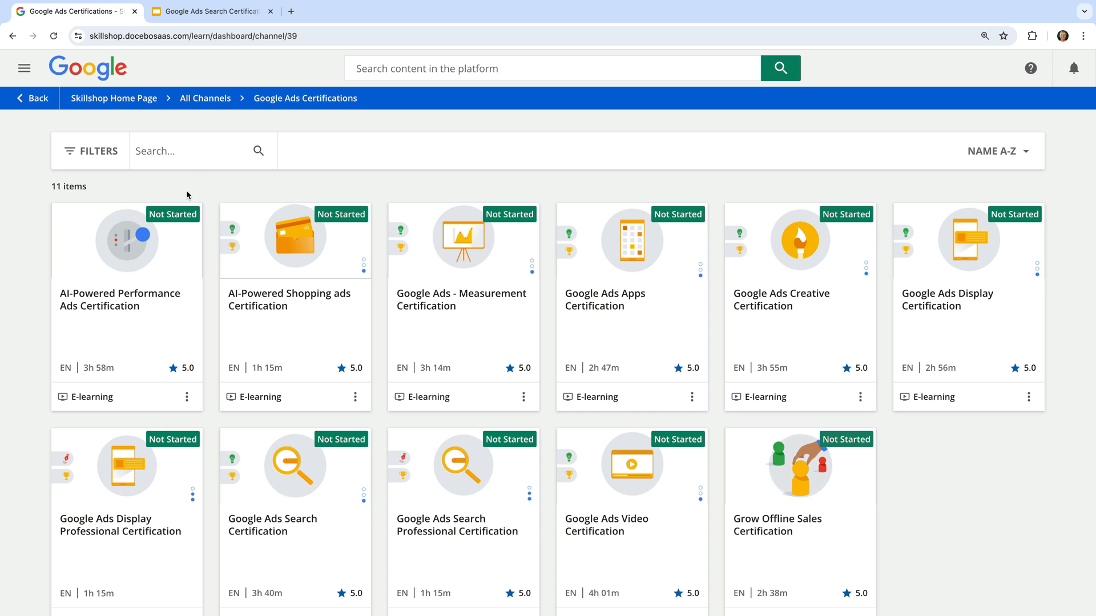
{"action": "mouse_move", "coordinate": [147, 315]}
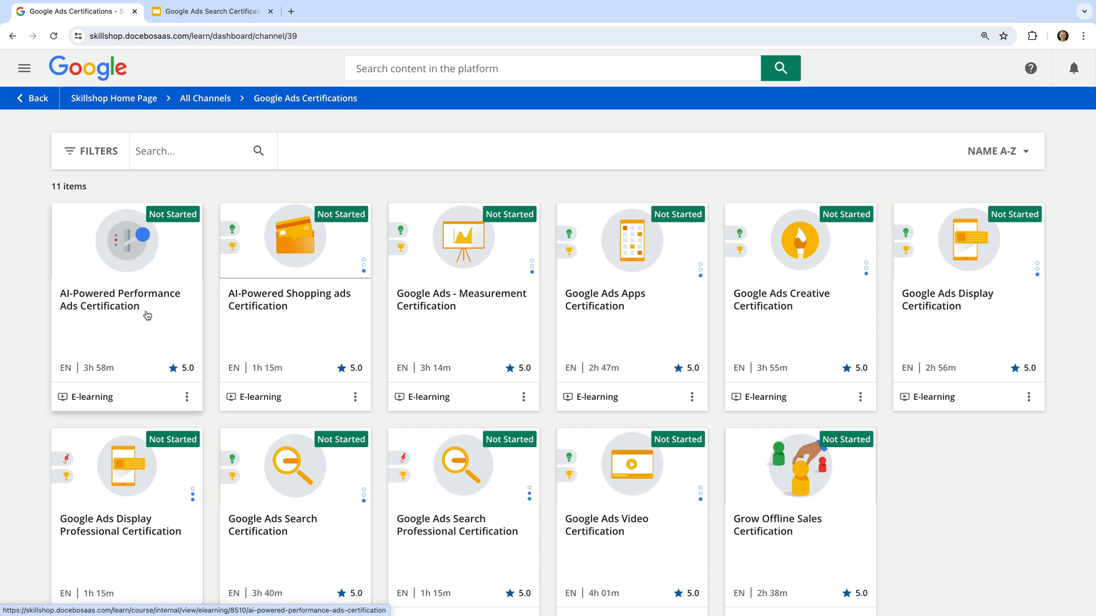
{"action": "mouse_move", "coordinate": [306, 318]}
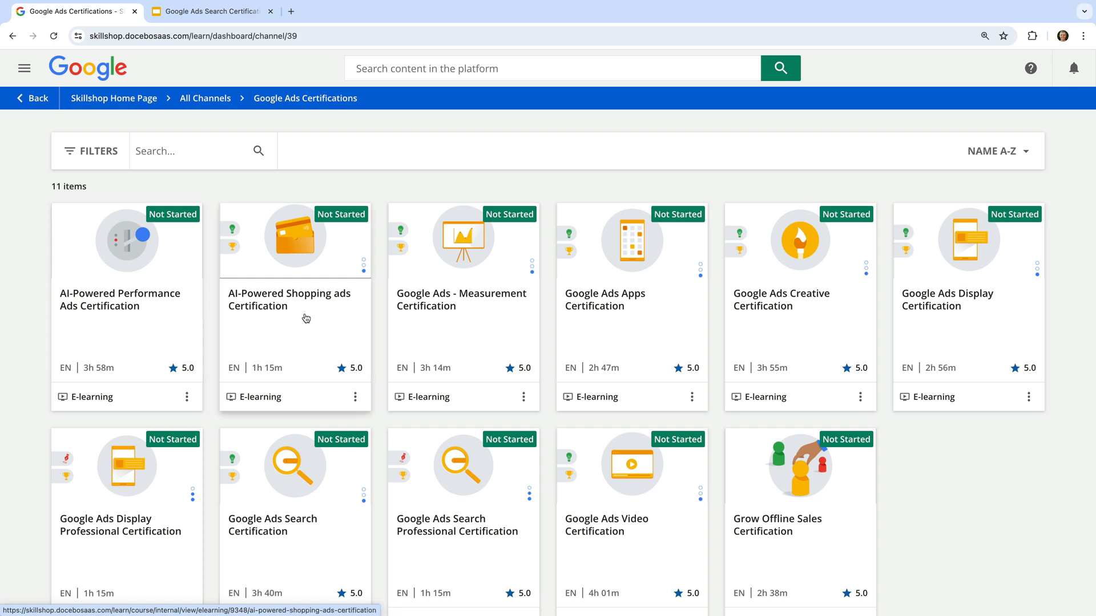
{"action": "mouse_move", "coordinate": [480, 311]}
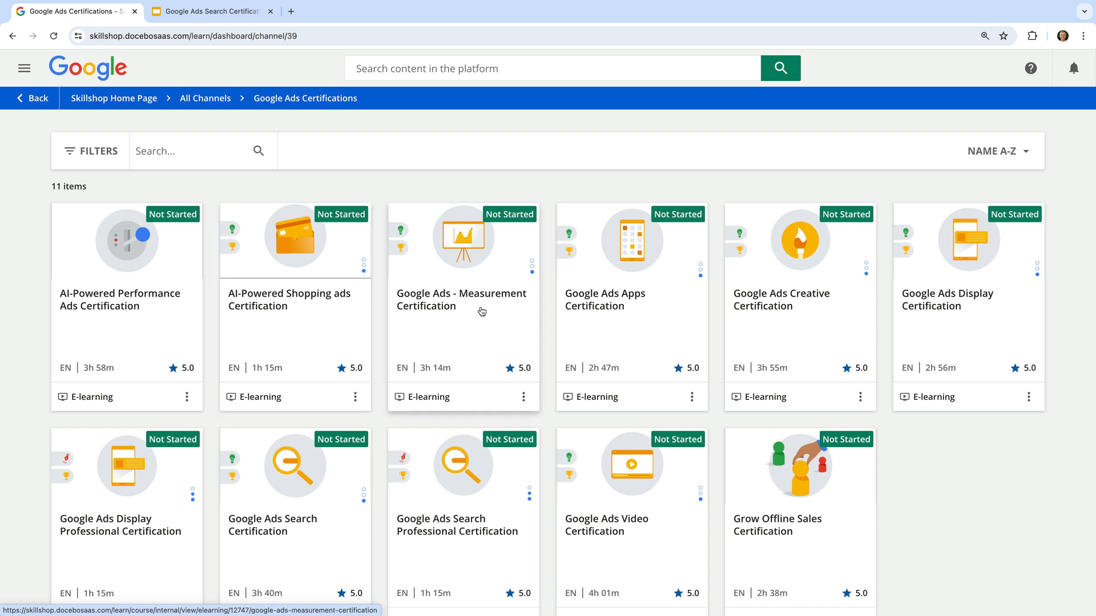
{"action": "mouse_move", "coordinate": [631, 312]}
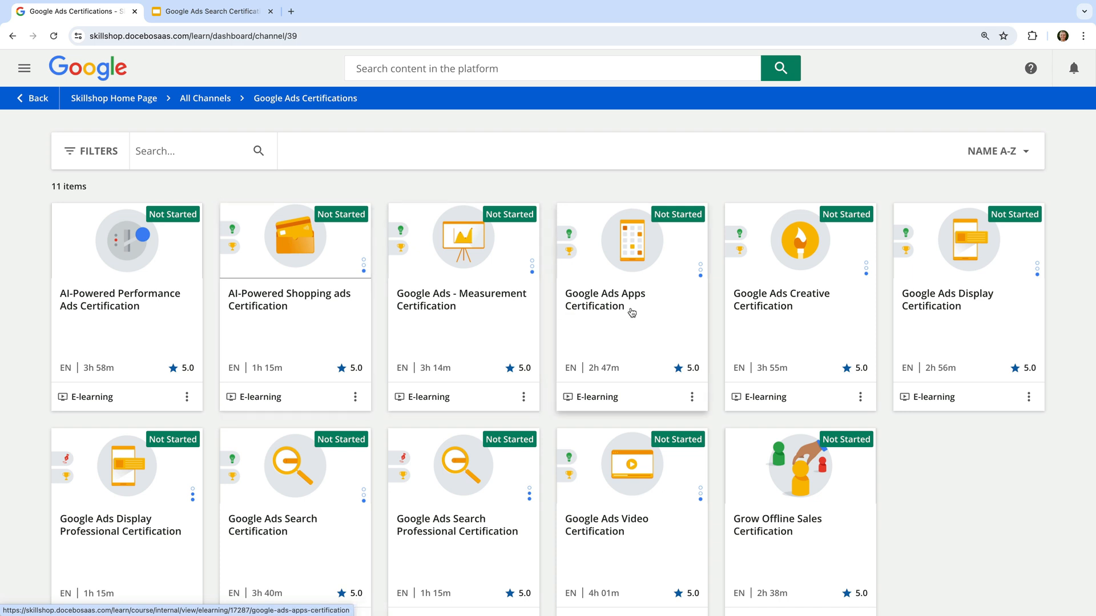
{"action": "mouse_move", "coordinate": [801, 309]}
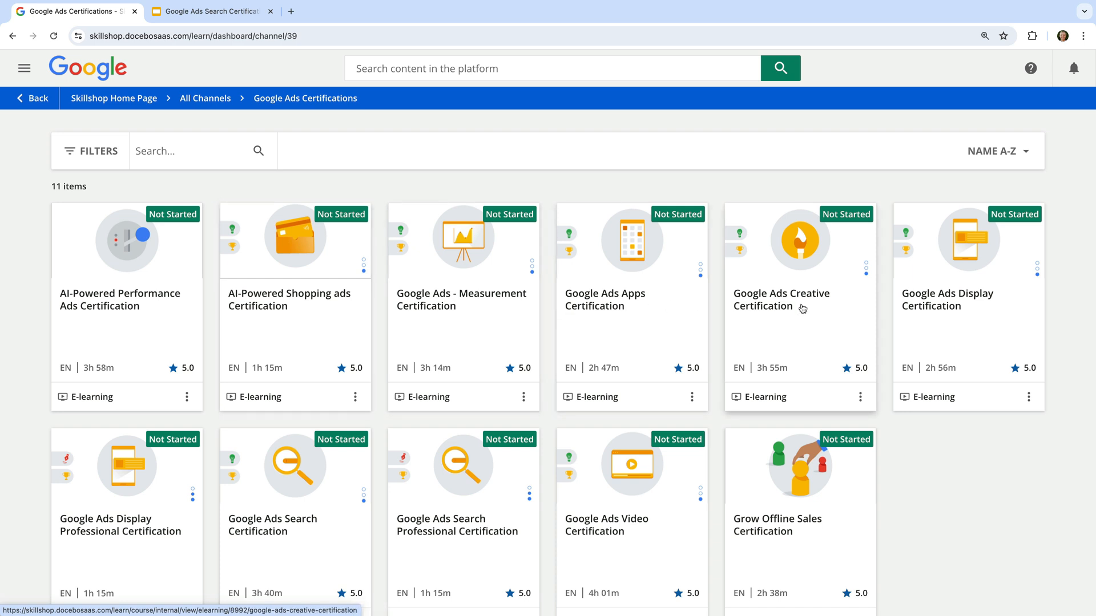
{"action": "mouse_move", "coordinate": [983, 312]}
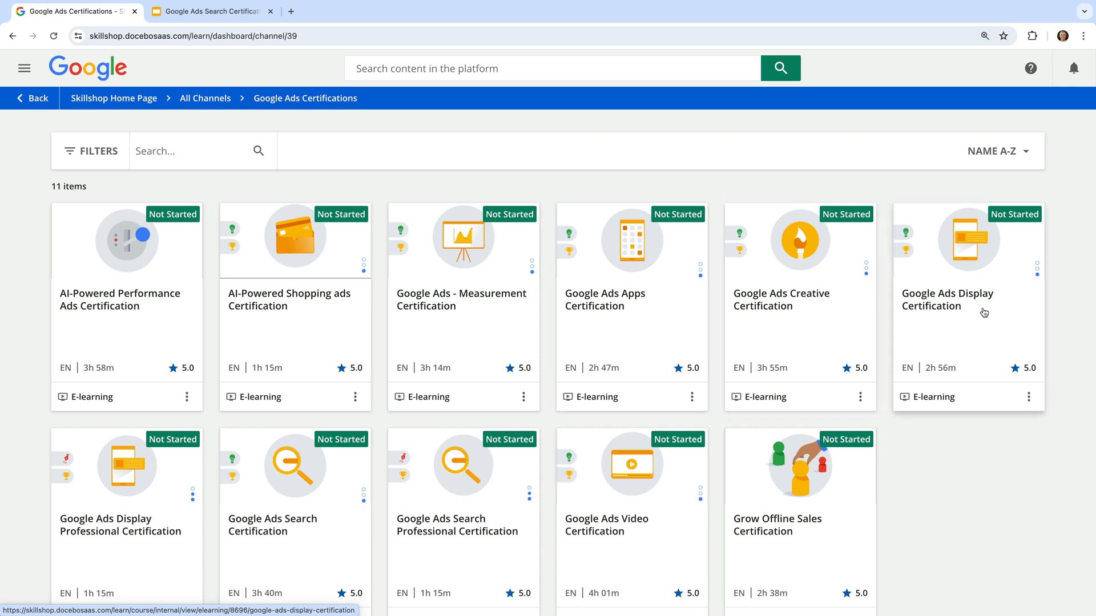
{"action": "mouse_move", "coordinate": [513, 444]}
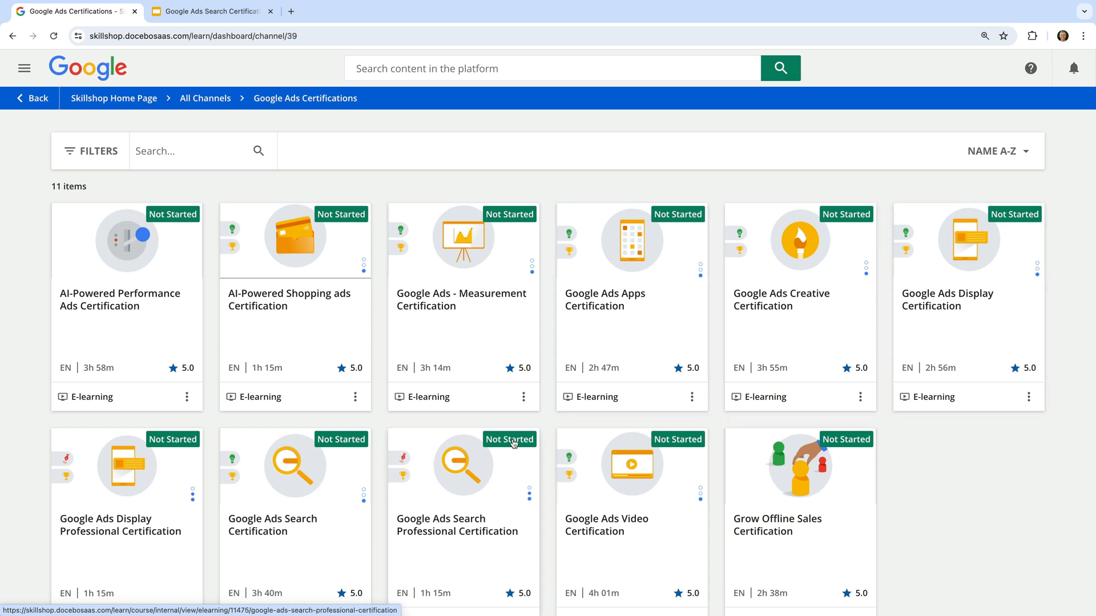
{"action": "mouse_move", "coordinate": [629, 535]}
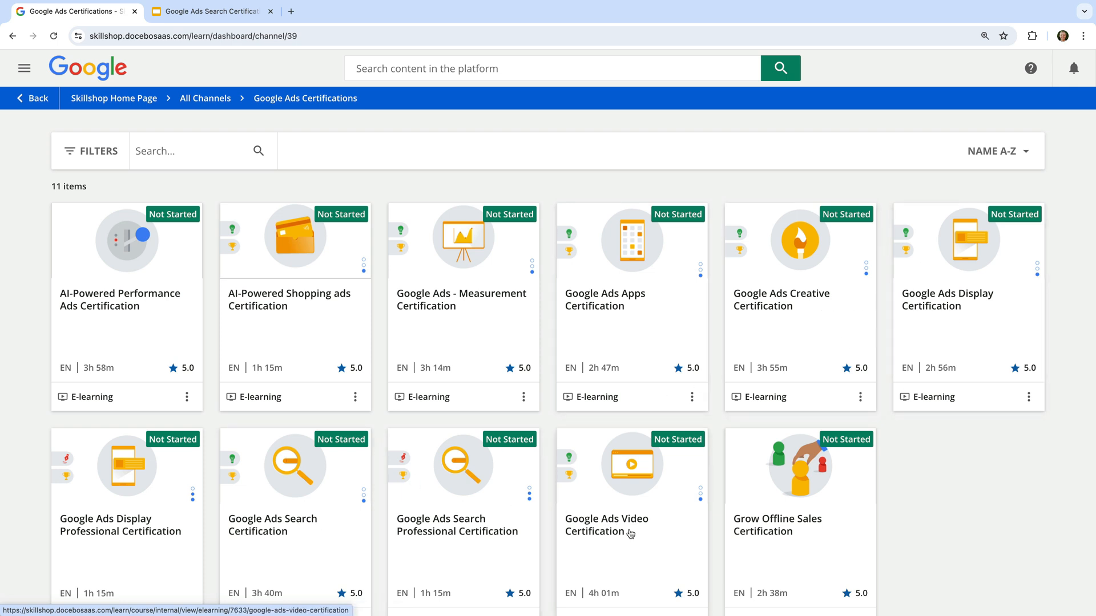
{"action": "mouse_move", "coordinate": [820, 531]}
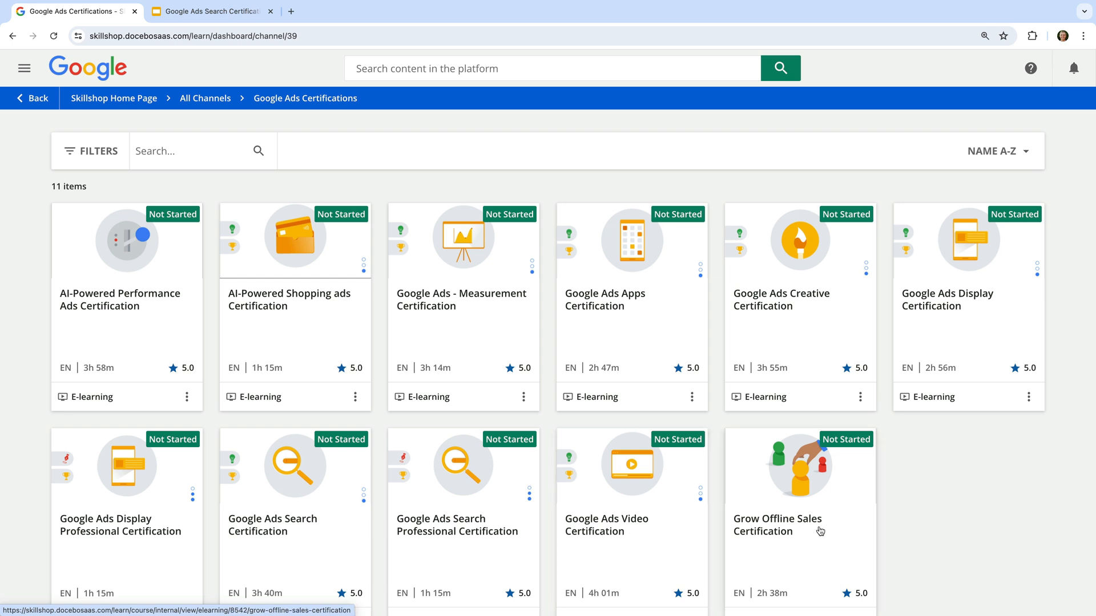
{"action": "scroll", "scroll_direction": "down", "scroll_amount": 3}
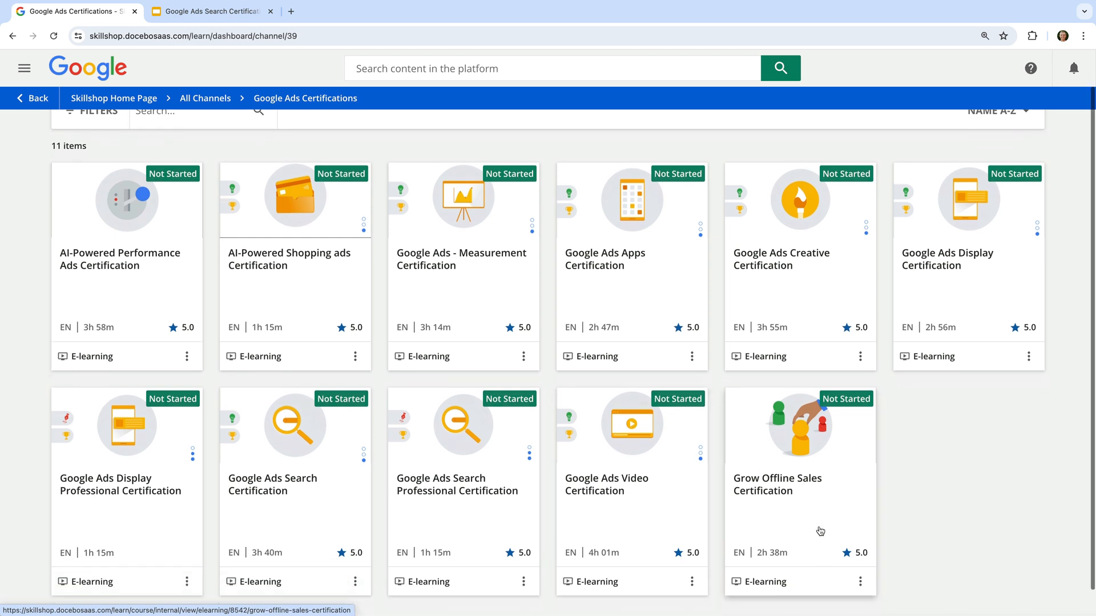
{"action": "scroll", "scroll_direction": "up", "scroll_amount": 3}
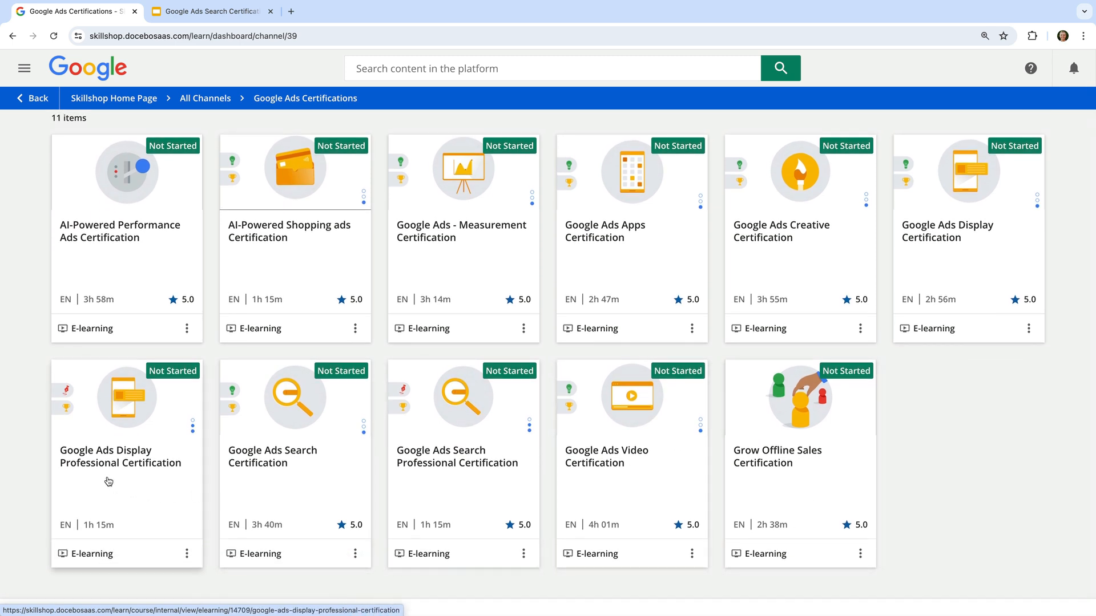
{"action": "mouse_move", "coordinate": [457, 475]}
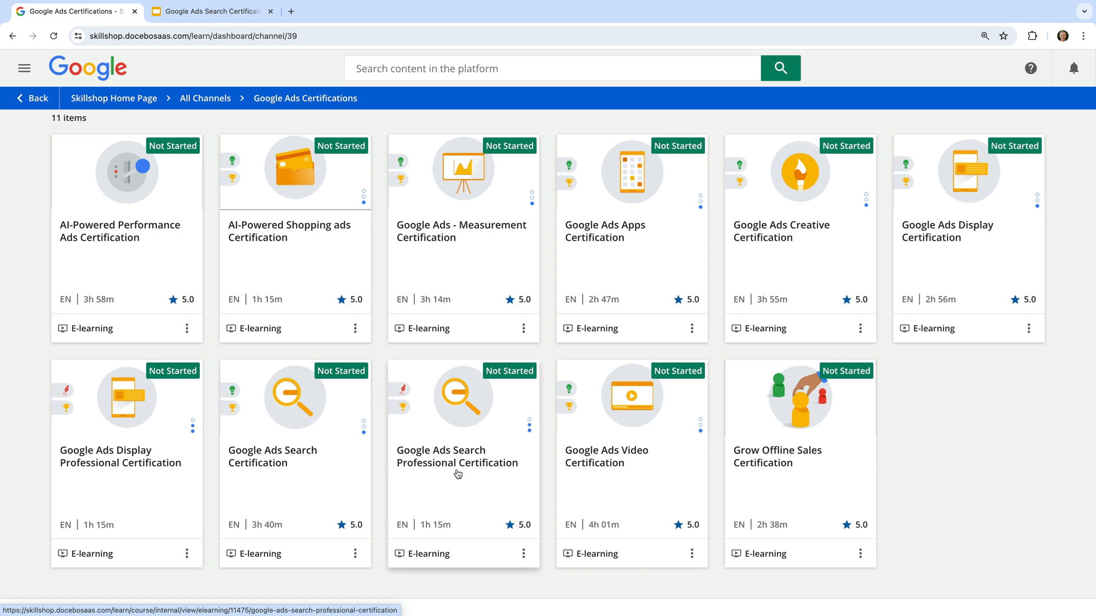
{"action": "mouse_move", "coordinate": [304, 475]}
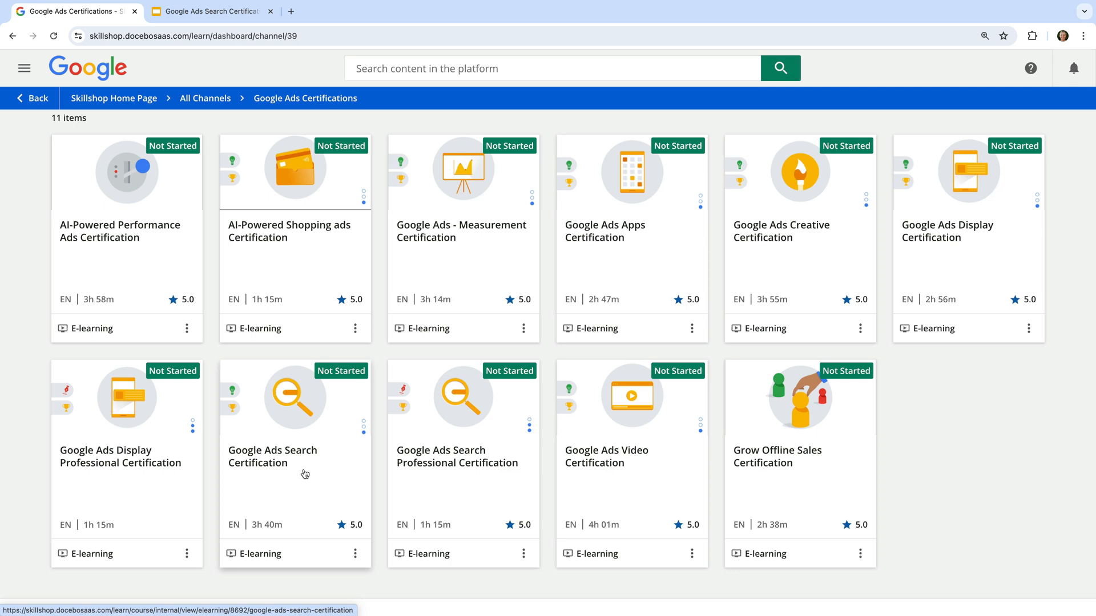
{"action": "mouse_move", "coordinate": [268, 473]}
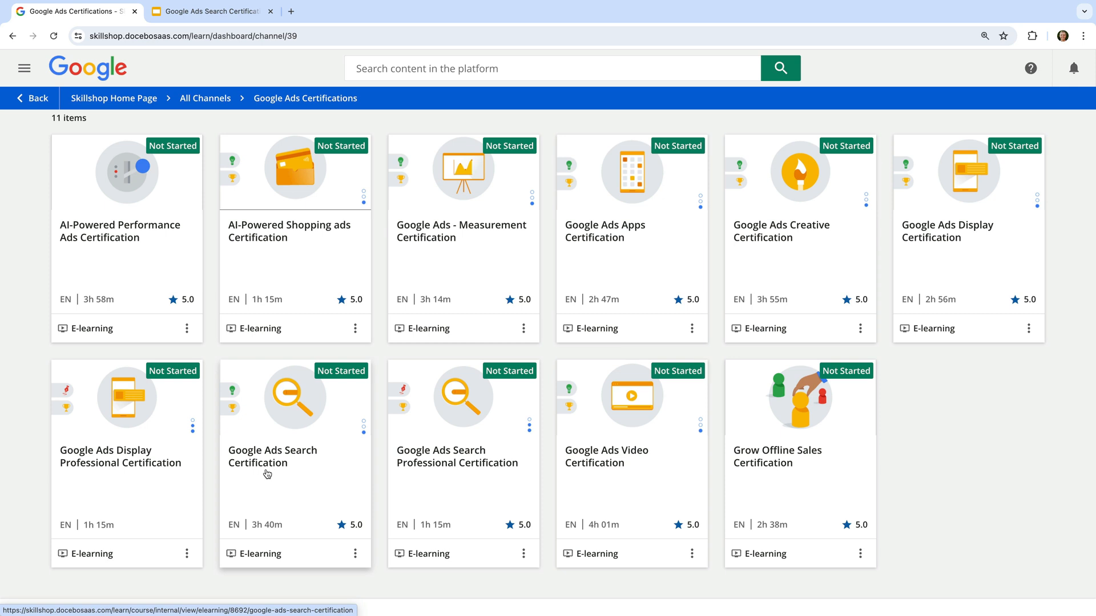
Enroll in the Google Ads Search Certification and start learning it.
{"action": "left_click", "coordinate": [271, 457]}
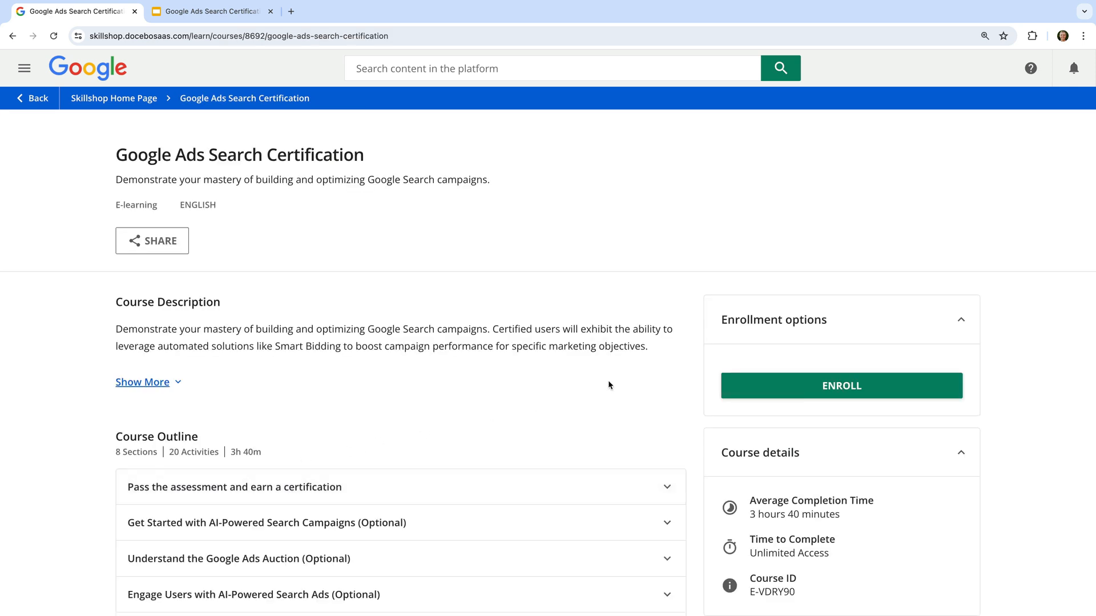
{"action": "left_click", "coordinate": [840, 385]}
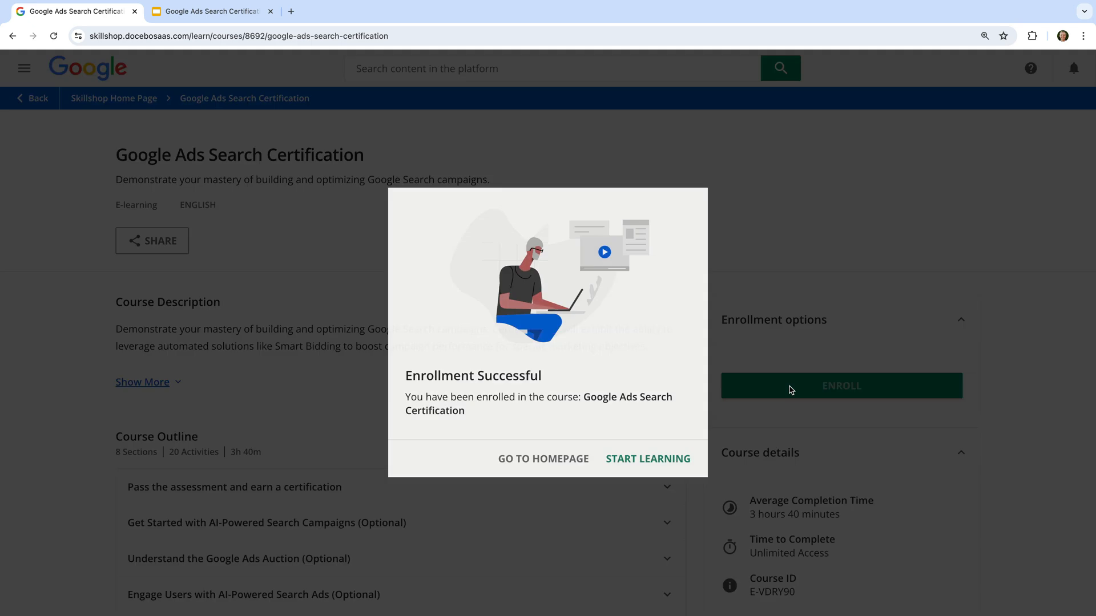
{"action": "mouse_move", "coordinate": [672, 441]}
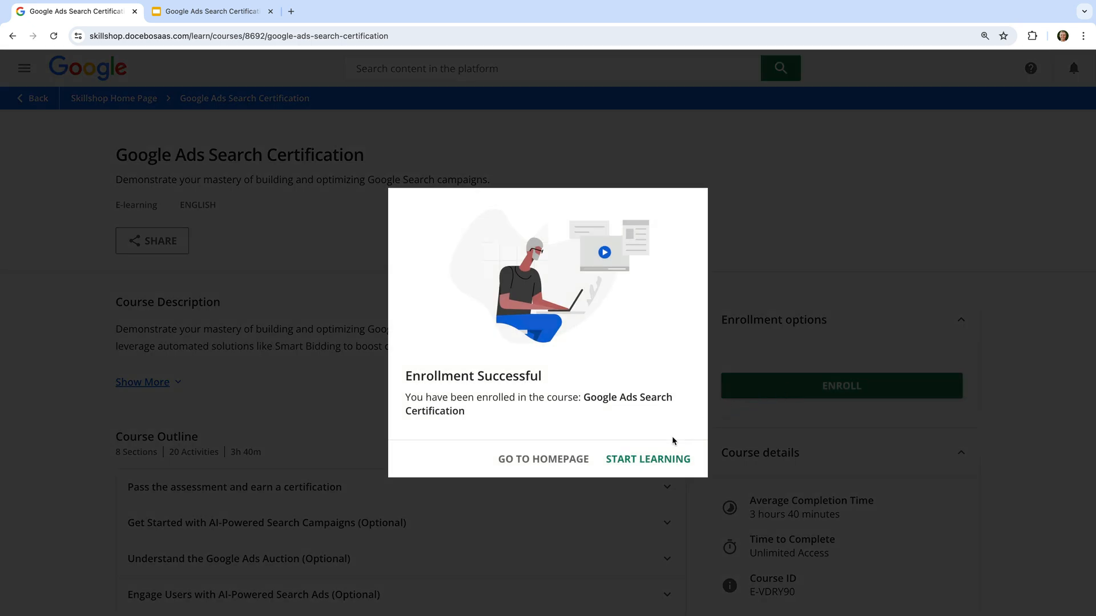
{"action": "left_click", "coordinate": [646, 459]}
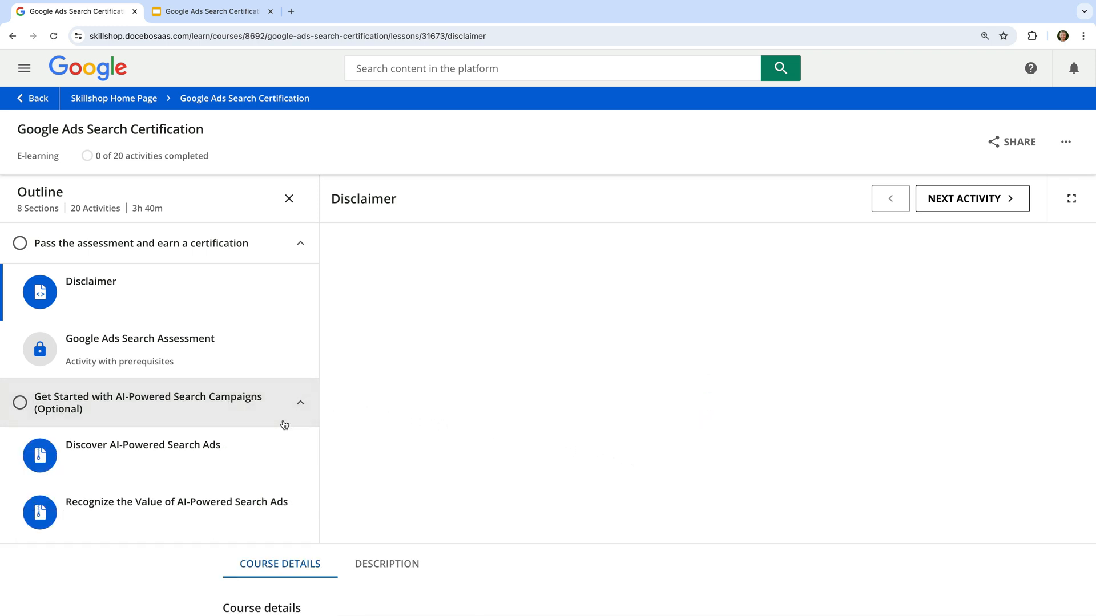
Expand the Responsive Search Ads section and read the Disclaimer until it's marked complete.
{"action": "scroll", "scroll_direction": "down", "scroll_amount": 3}
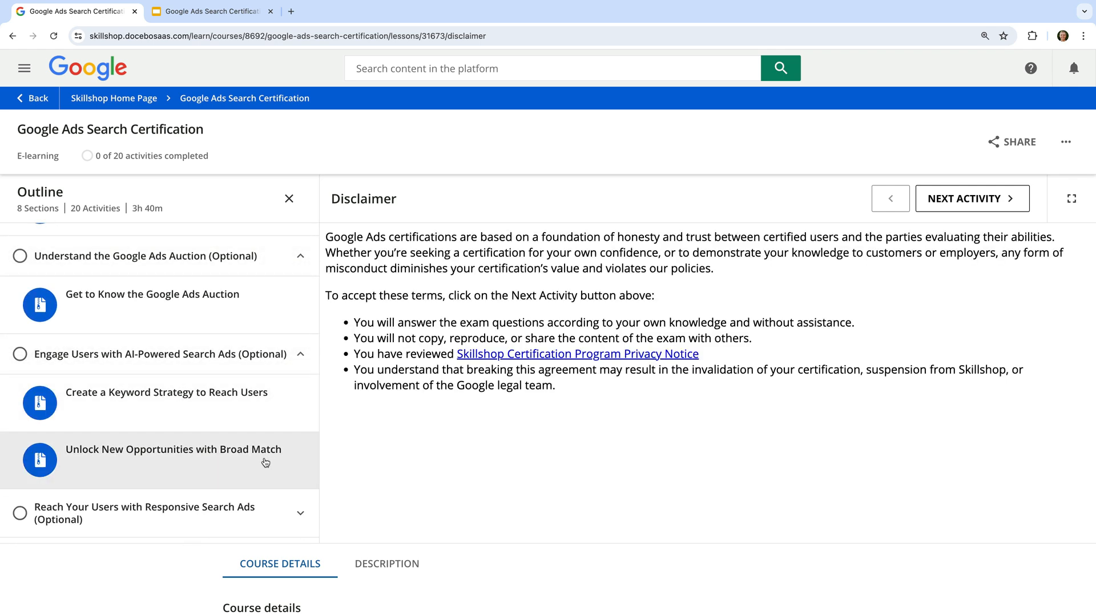
{"action": "scroll", "scroll_direction": "down", "scroll_amount": 3}
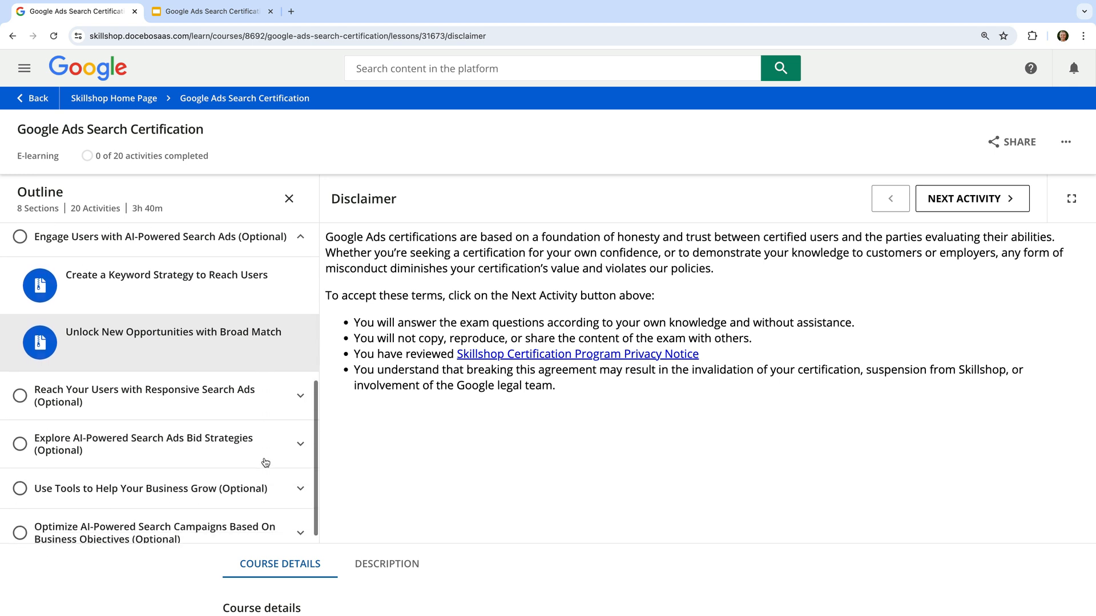
{"action": "scroll", "scroll_direction": "down", "scroll_amount": 3}
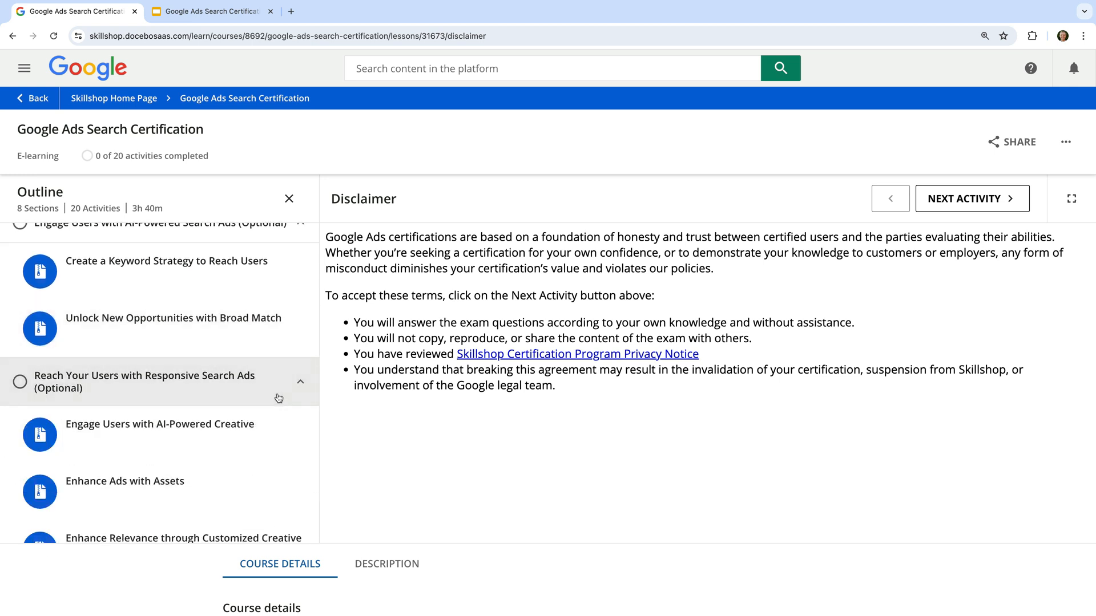
{"action": "left_click", "coordinate": [971, 198]}
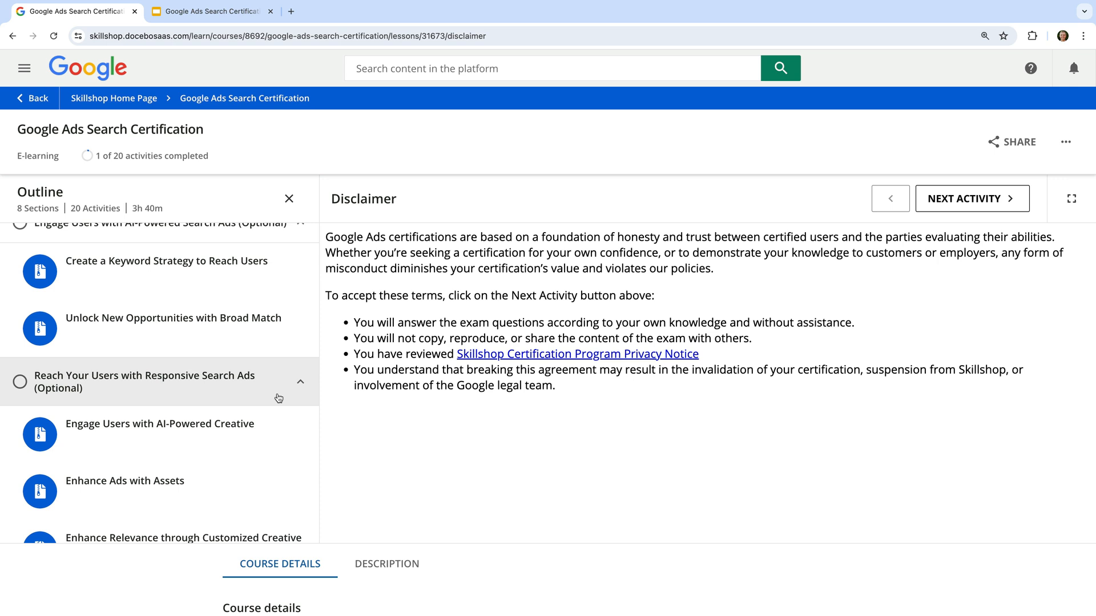
{"action": "scroll", "scroll_direction": "up", "scroll_amount": 3}
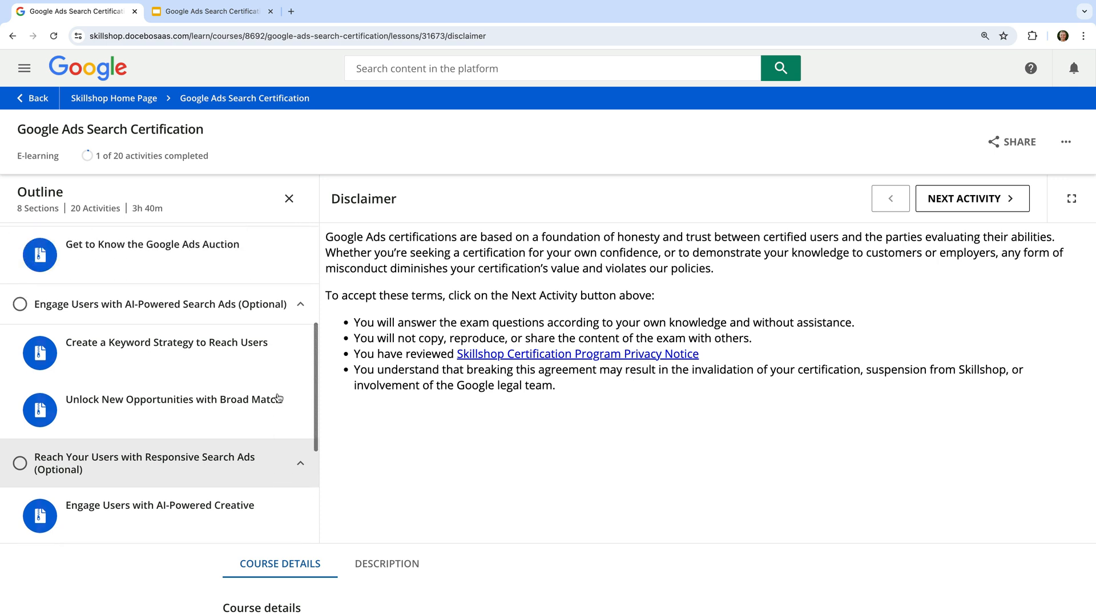
{"action": "scroll", "scroll_direction": "down", "scroll_amount": 3}
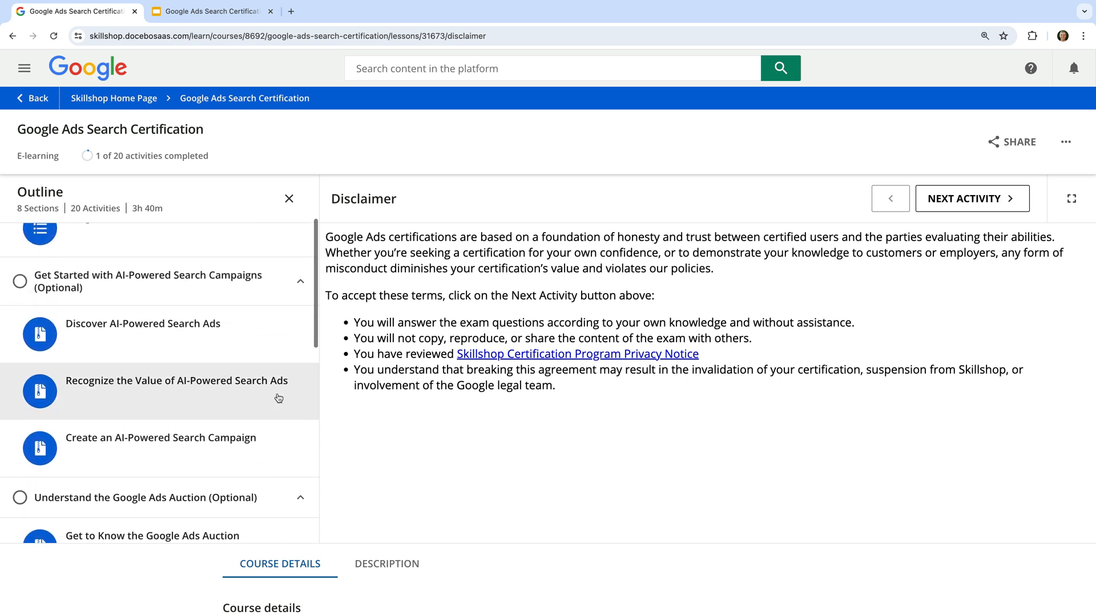
{"action": "scroll", "scroll_direction": "up", "scroll_amount": 3}
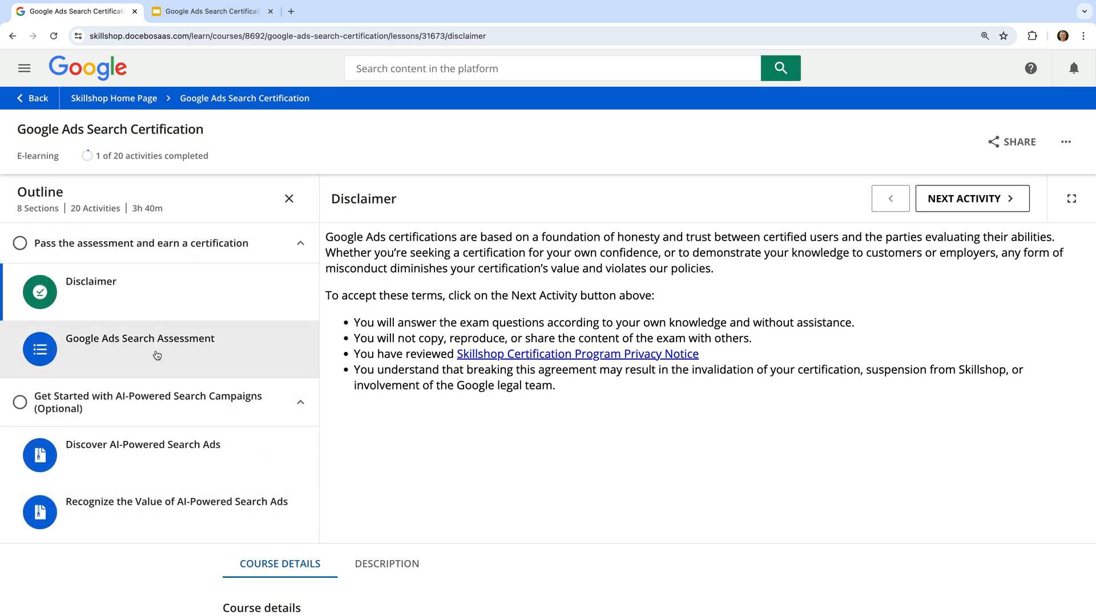
{"action": "mouse_move", "coordinate": [203, 352]}
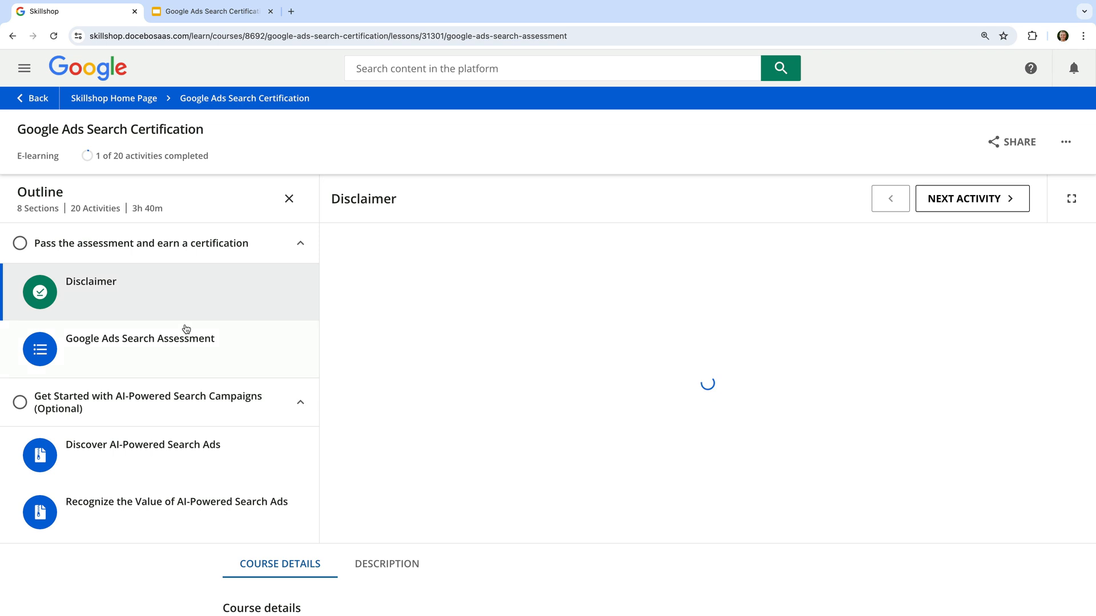
Open the Google Ads Search Assessment from the Outline to see its start page.
{"action": "left_click", "coordinate": [140, 338]}
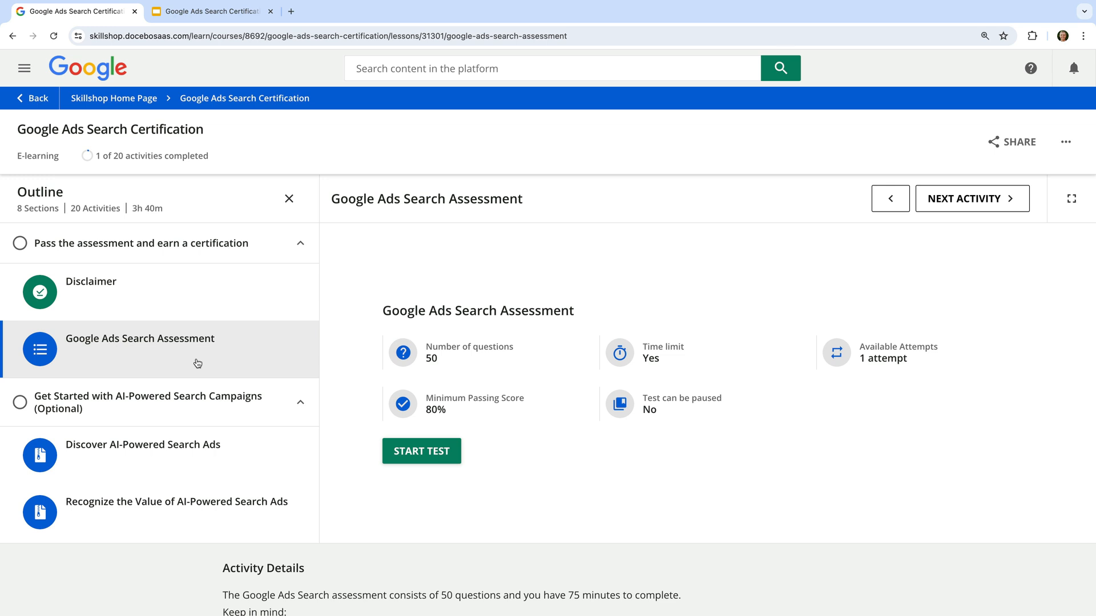
{"action": "mouse_move", "coordinate": [287, 352]}
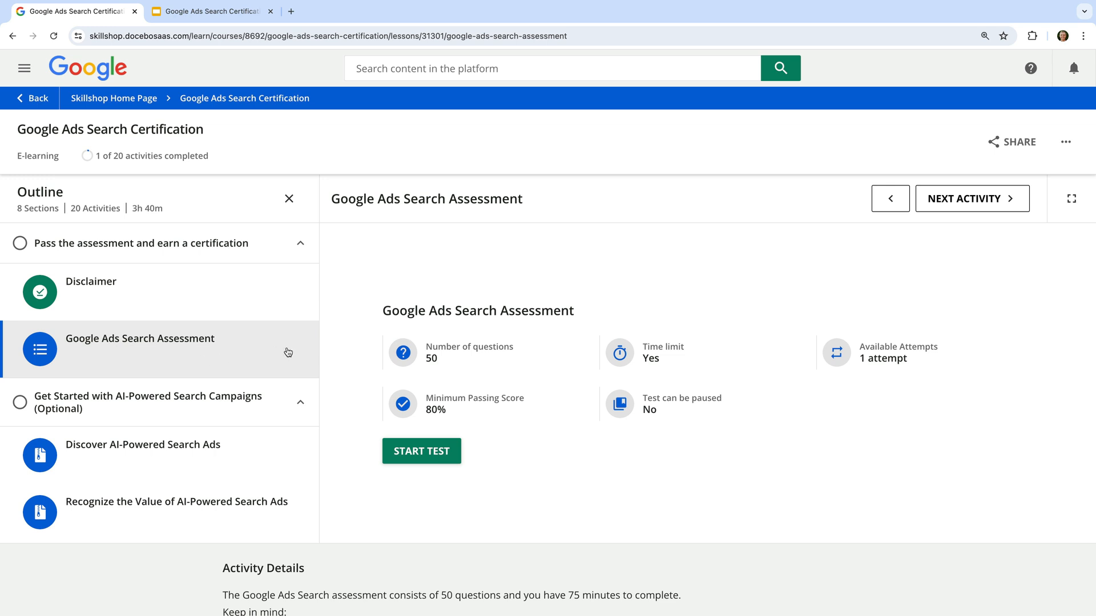
{"action": "mouse_move", "coordinate": [530, 375]}
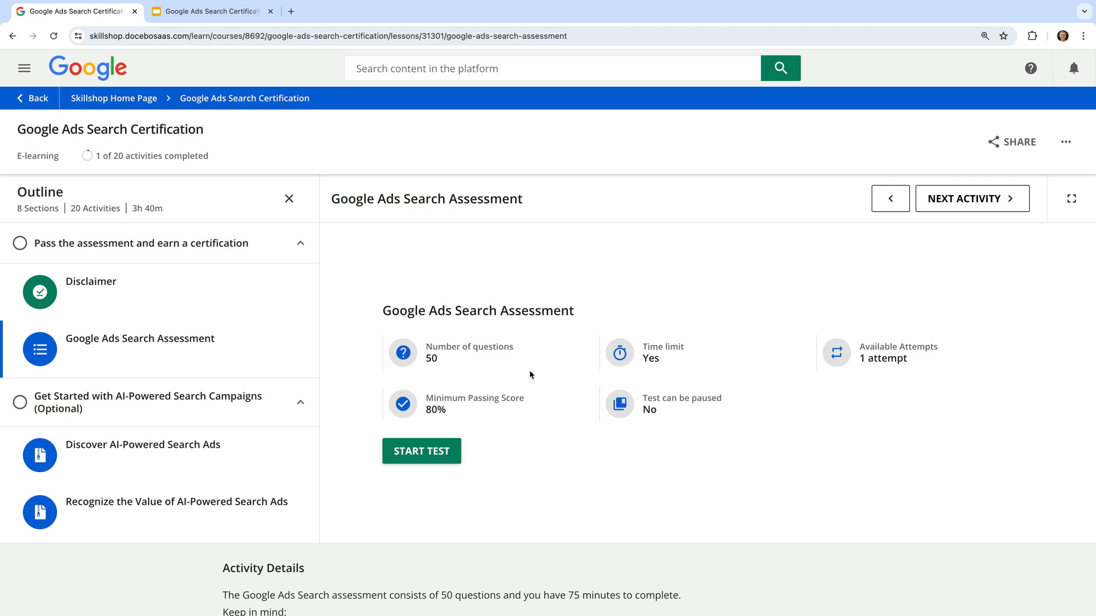
{"action": "mouse_move", "coordinate": [532, 396]}
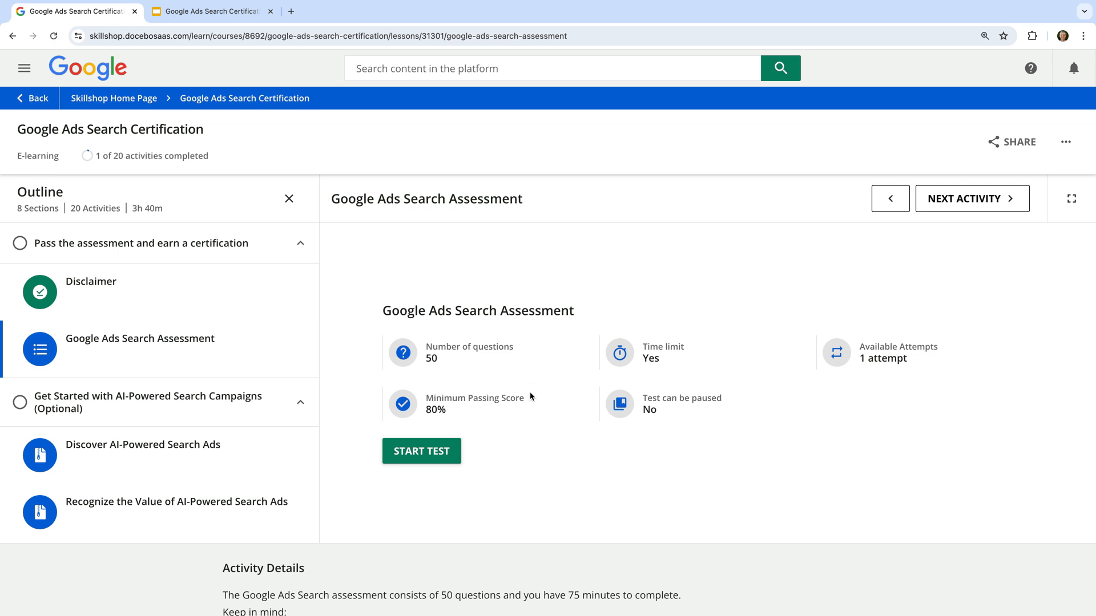
{"action": "mouse_move", "coordinate": [531, 415]}
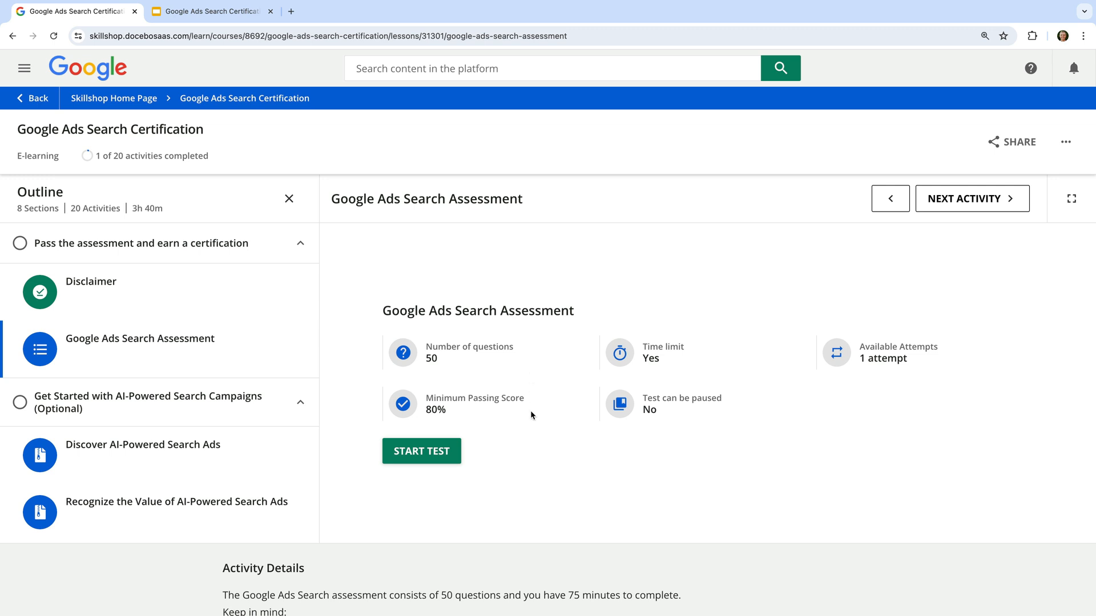